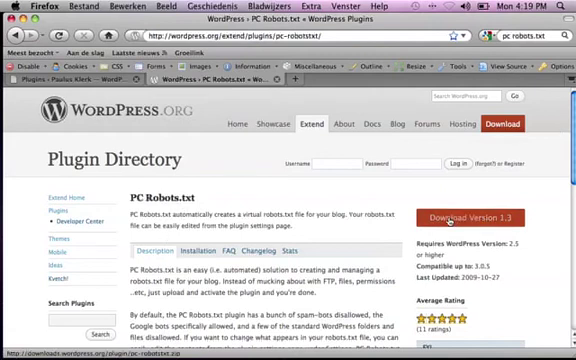
- Bring up the context menu on the Download Version link to save the plugin zip
right_click(480, 218)
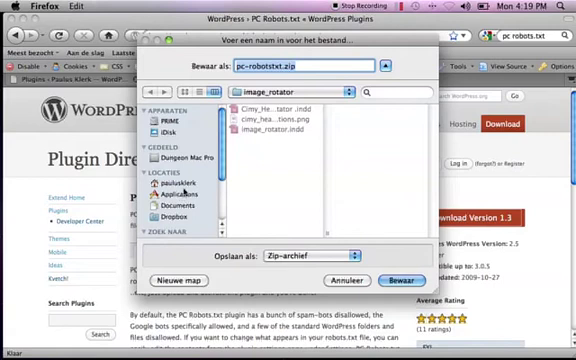
- Save the PC Robots.txt plugin zip into the home folder
left_click(172, 188)
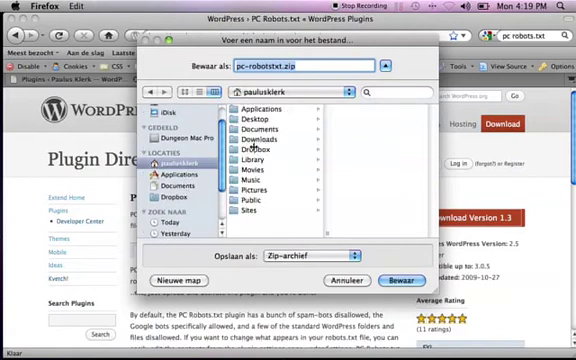
left_click(236, 120)
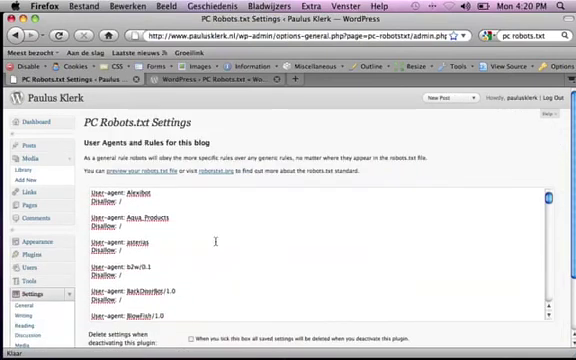
- Review the default user agents and rules, then preview the site's current robots.txt
scroll("down", 3)
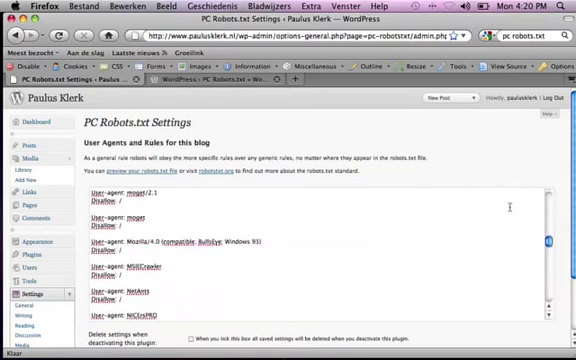
scroll("down", 3)
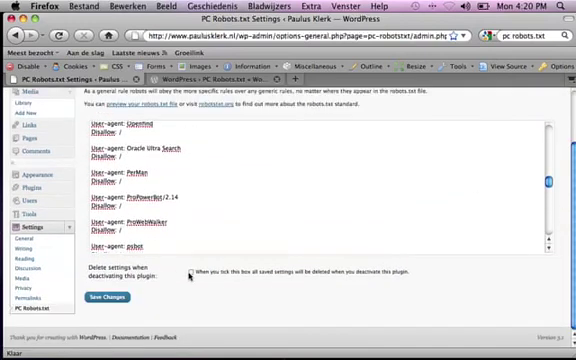
left_click(188, 272)
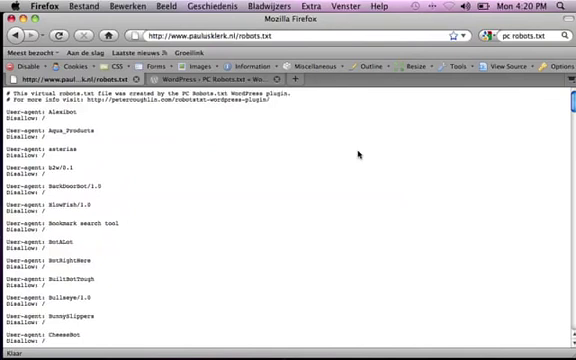
- Scroll through the virtual robots.txt listing the plugin's default user agents and Disallow lines
scroll("down", 3)
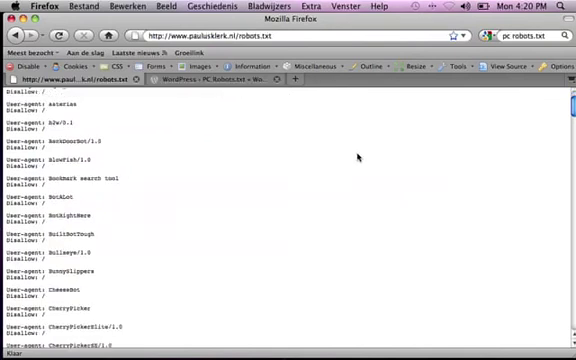
scroll("up", 3)
type(" generator")
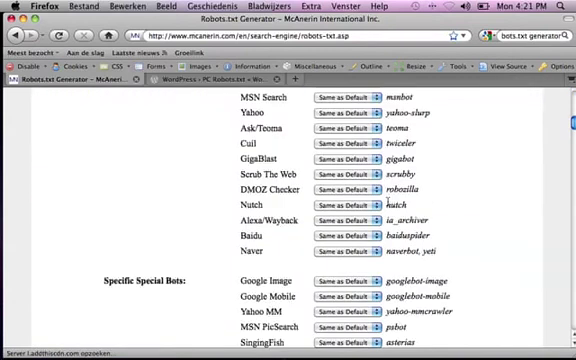
- Set Google's crawler to Refused and confirm creating the robots.txt file
scroll("up", 3)
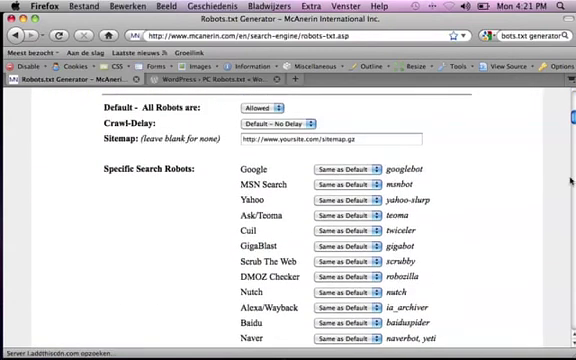
scroll("down", 3)
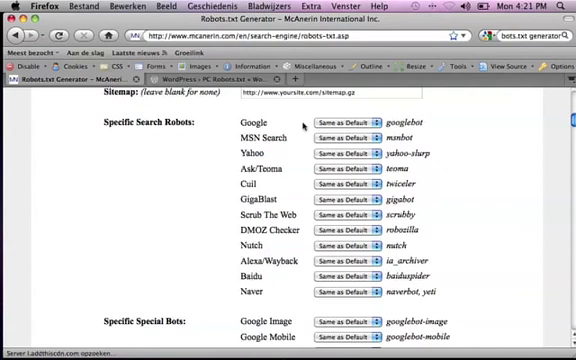
left_click(348, 126)
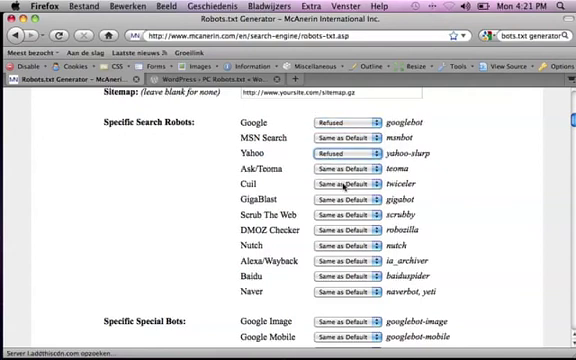
scroll("down", 3)
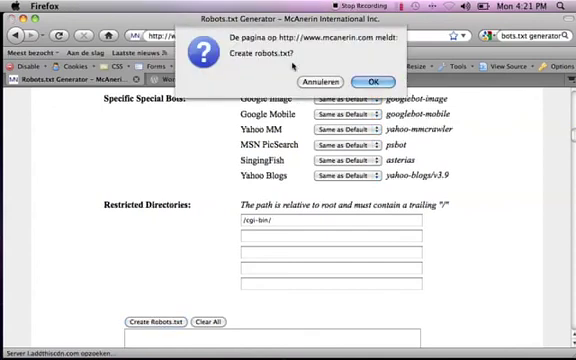
left_click(374, 82)
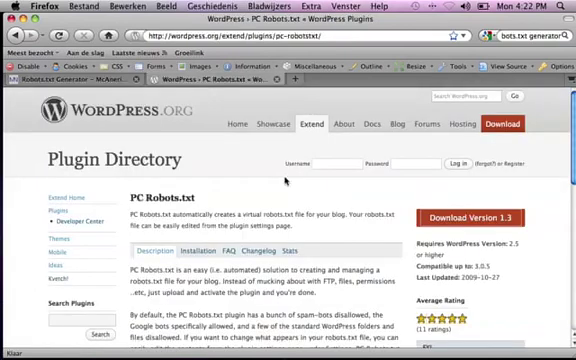
mouse_move(292, 182)
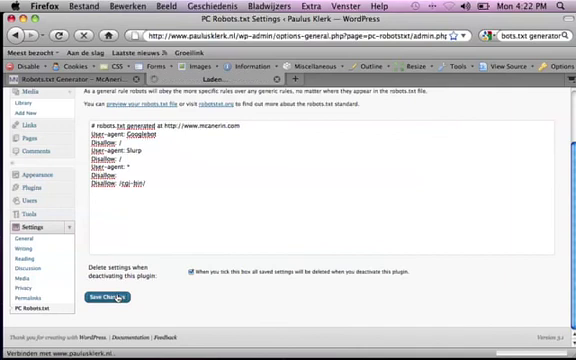
- Save the PC Robots.txt settings holding the generated Googlebot and Slurp rules
left_click(104, 296)
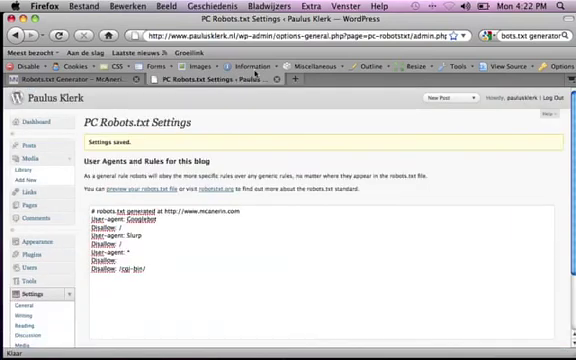